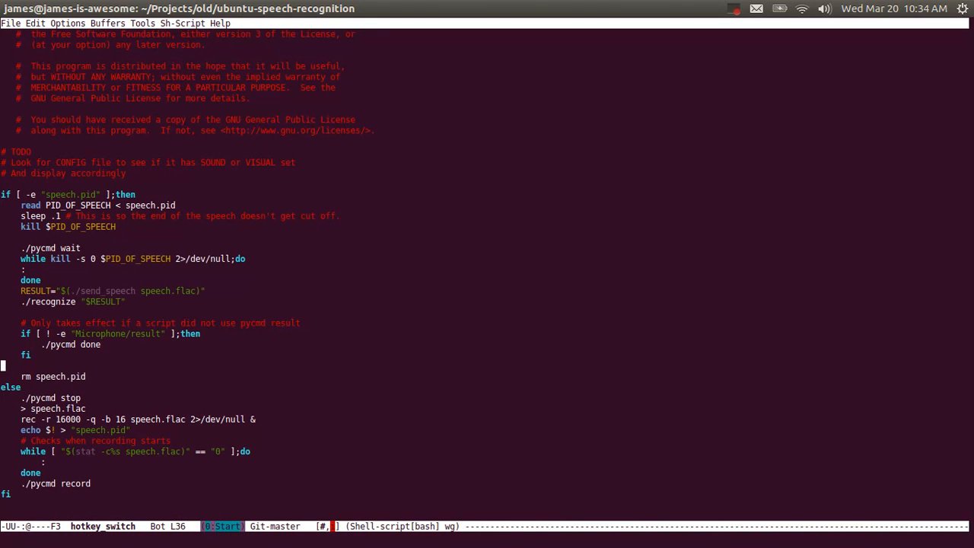
Run ./myscript.bash in eshell, then enter the phrase "how big is the file" into personal.dic
key(Down)
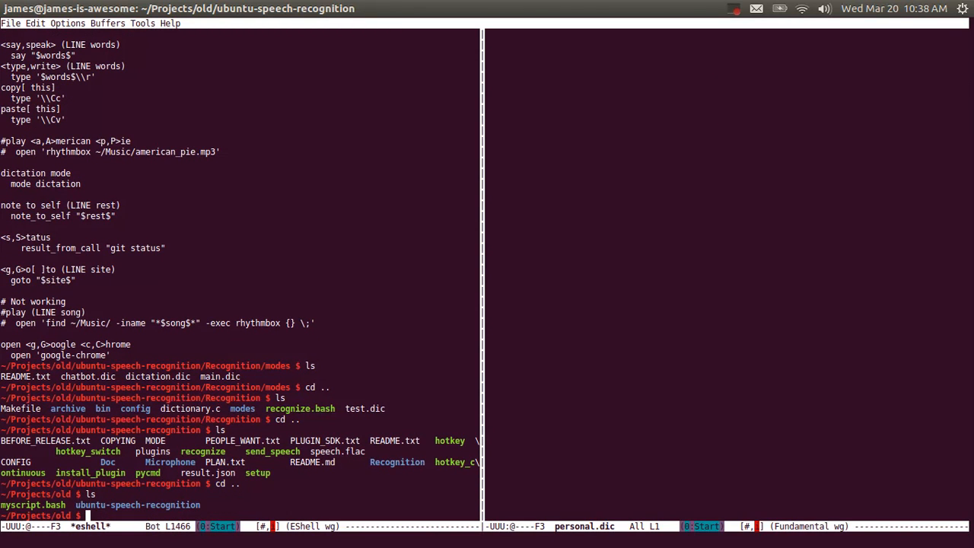
text(./m)
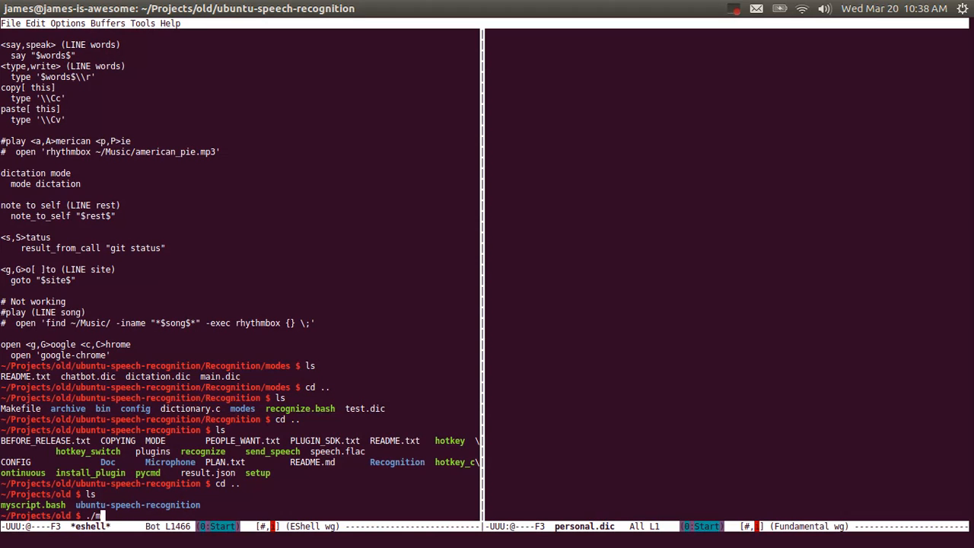
key(Return)
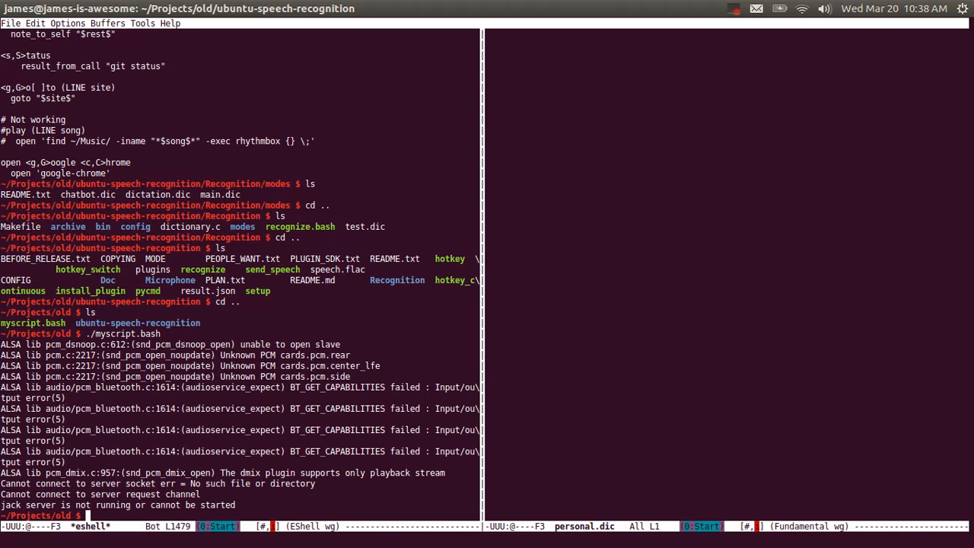
text(how big is)
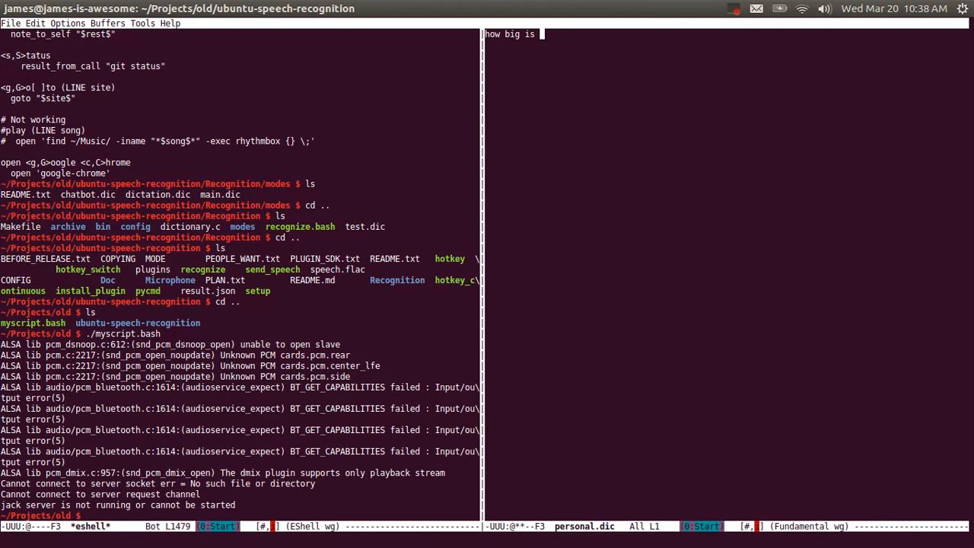
text(the file)
click(241, 515)
text(./ask "what is 3 times 7)
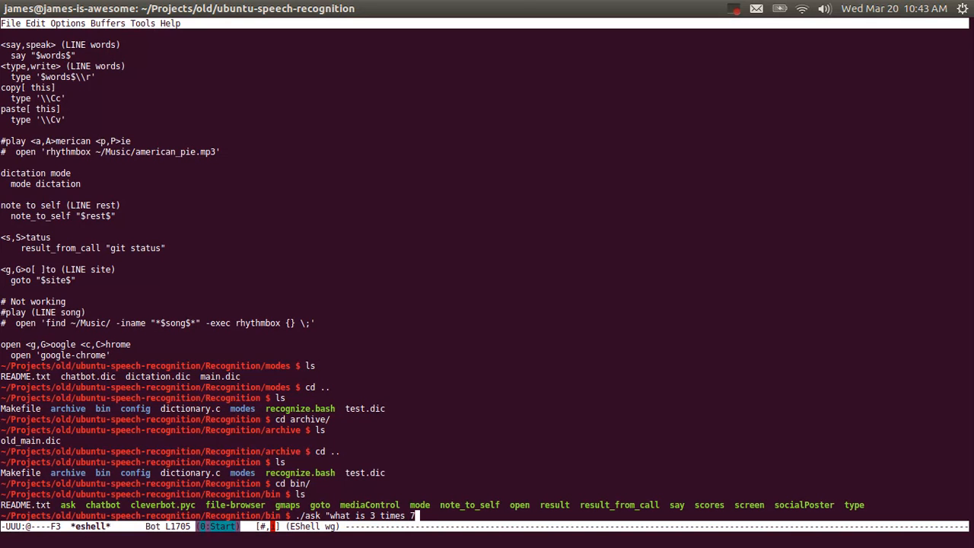
Run ./ask "what is 3 times 7?" and get the answer twenty-one
text(?")
key(Return)
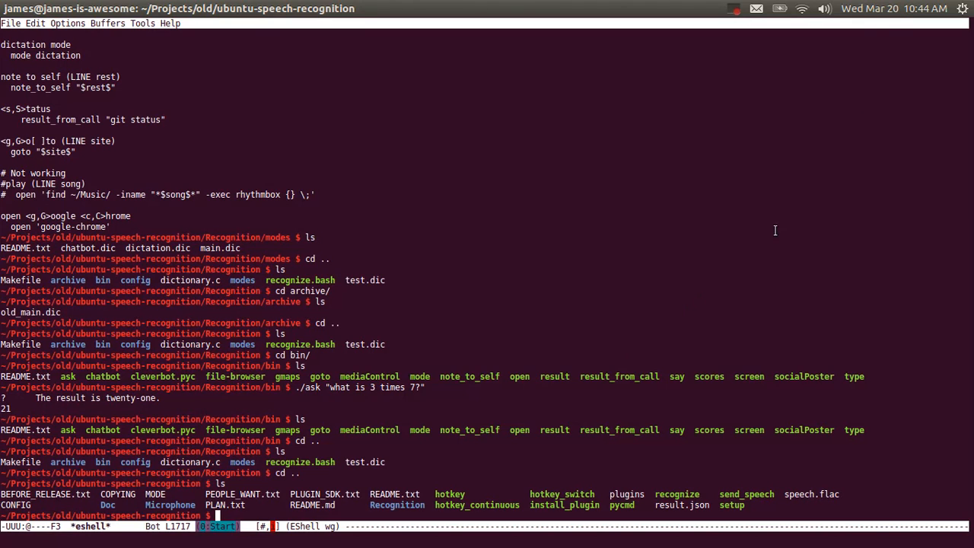